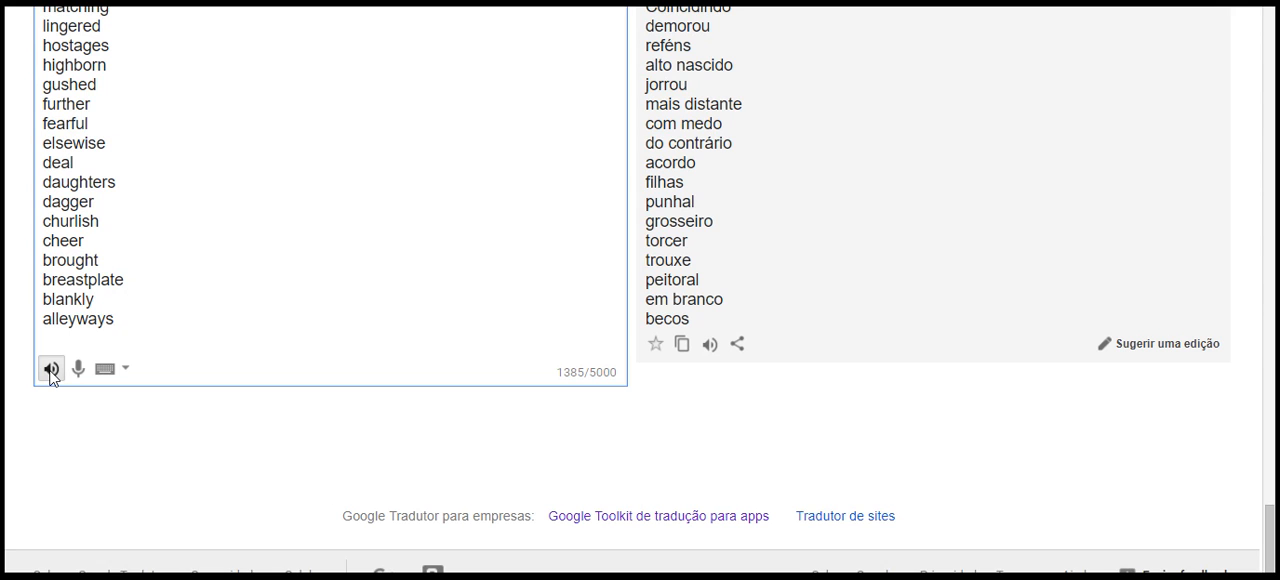
Step: Scroll down the Google Translate page below the English word list
{"action": "scroll", "scroll_direction": "down", "scroll_amount": 3}
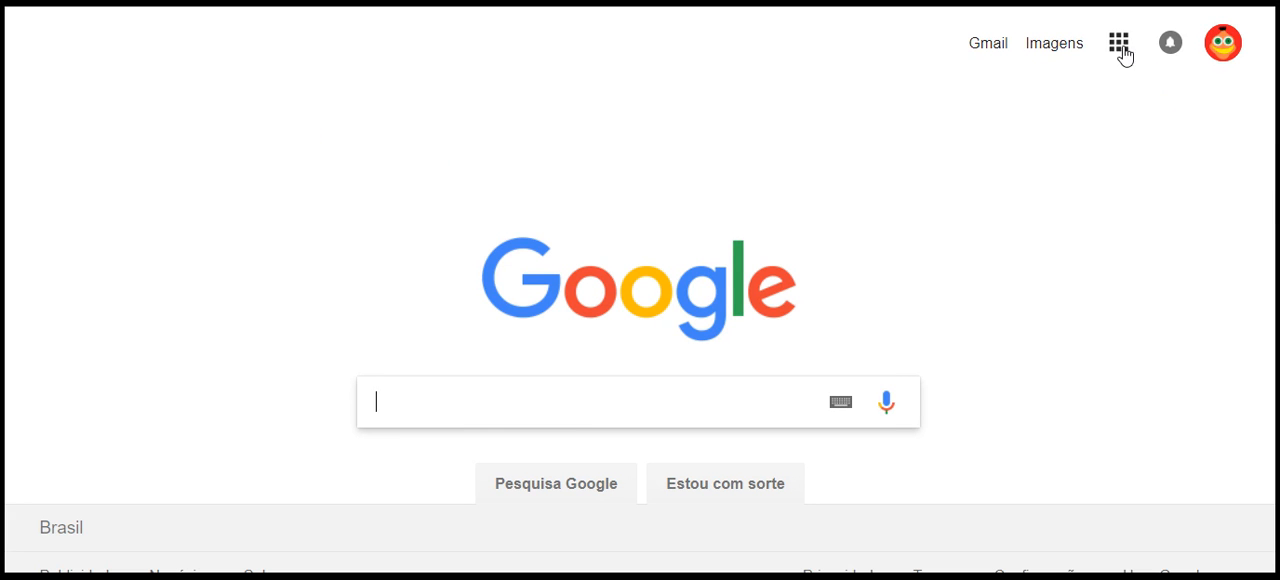
{"action": "mouse_move", "coordinate": [962, 281]}
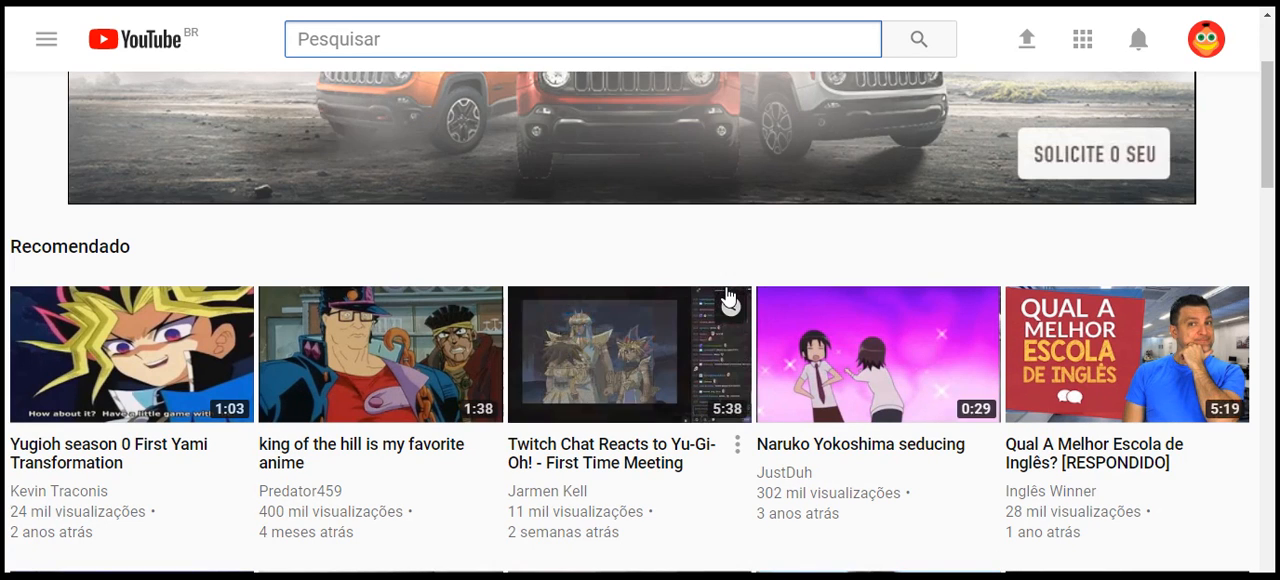
Step: Mark the 'Naruko Yokoshima seducing' recommendation as 'Sem interesse' to remove it
{"action": "scroll", "scroll_direction": "down", "scroll_amount": 3}
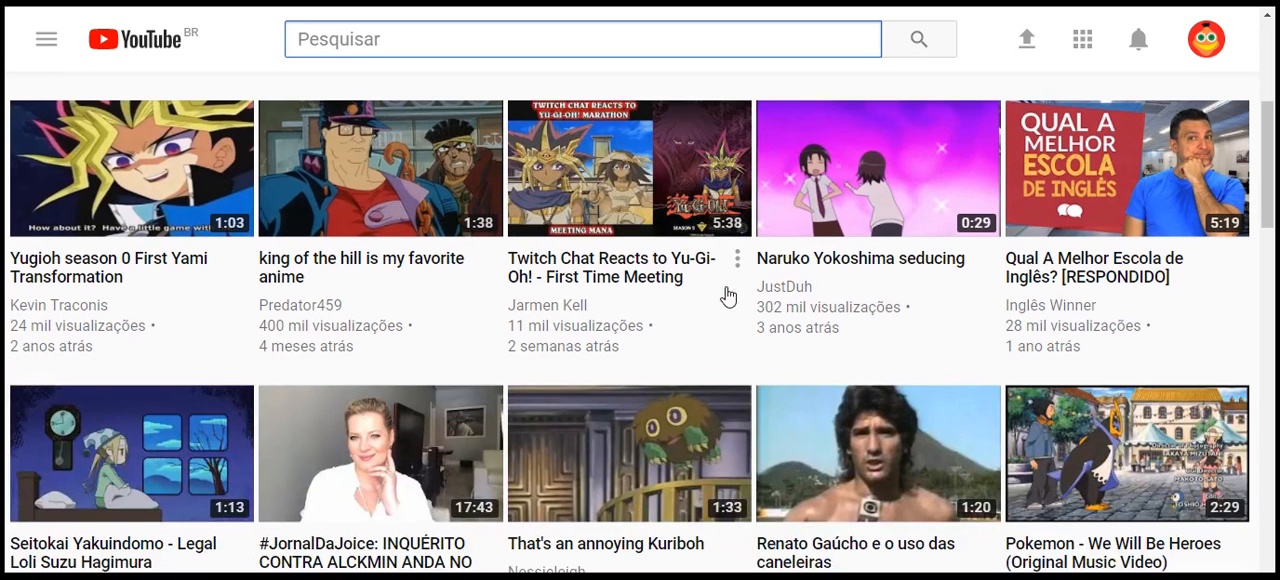
{"action": "scroll", "scroll_direction": "down", "scroll_amount": 3}
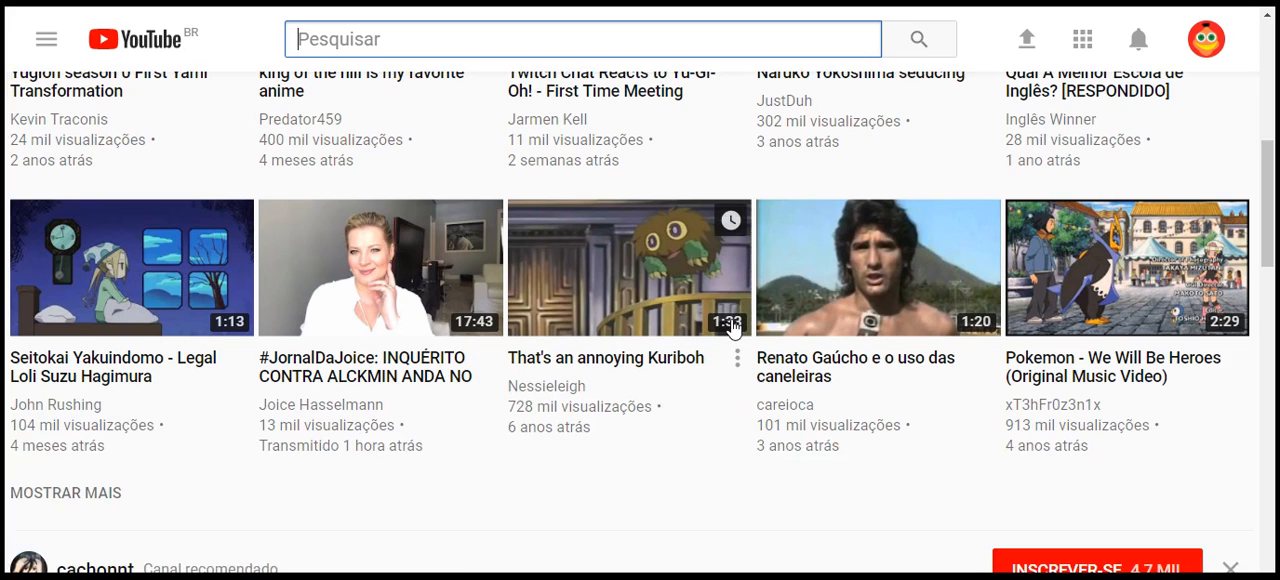
{"action": "scroll", "scroll_direction": "up", "scroll_amount": 3}
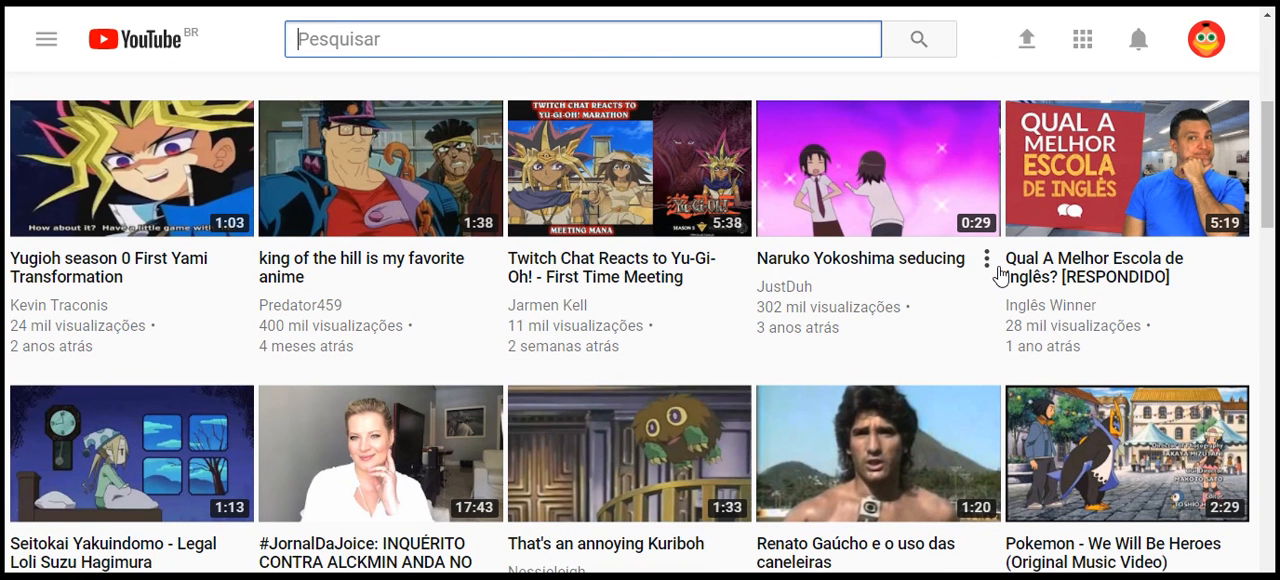
{"action": "left_click", "coordinate": [986, 259]}
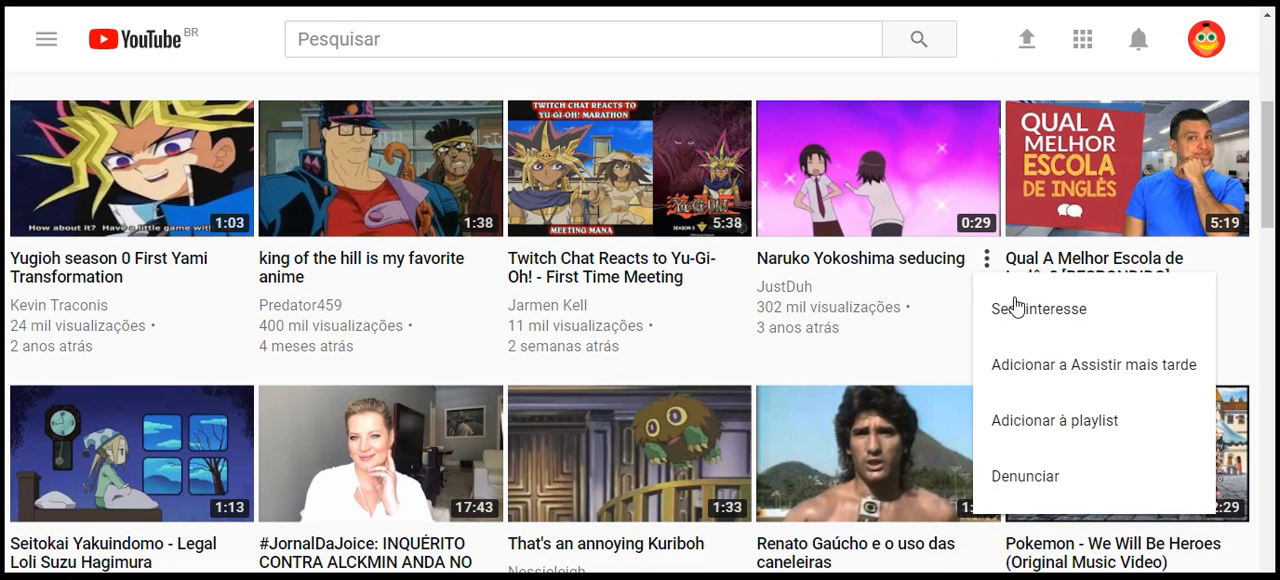
{"action": "left_click", "coordinate": [1039, 308]}
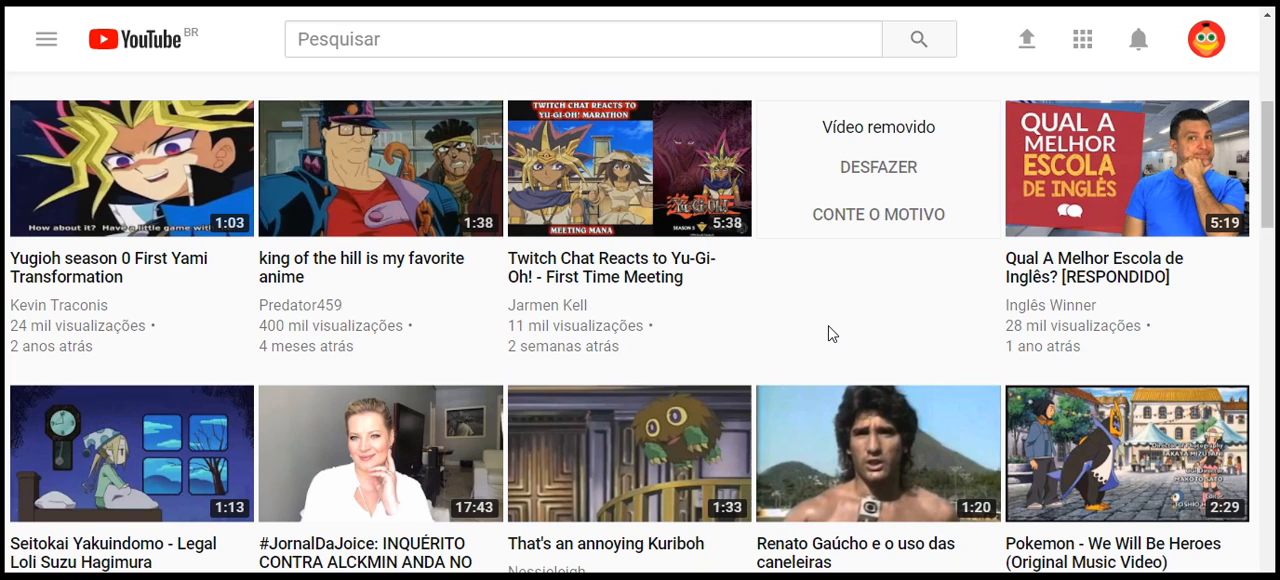
{"action": "scroll", "scroll_direction": "down", "scroll_amount": 3}
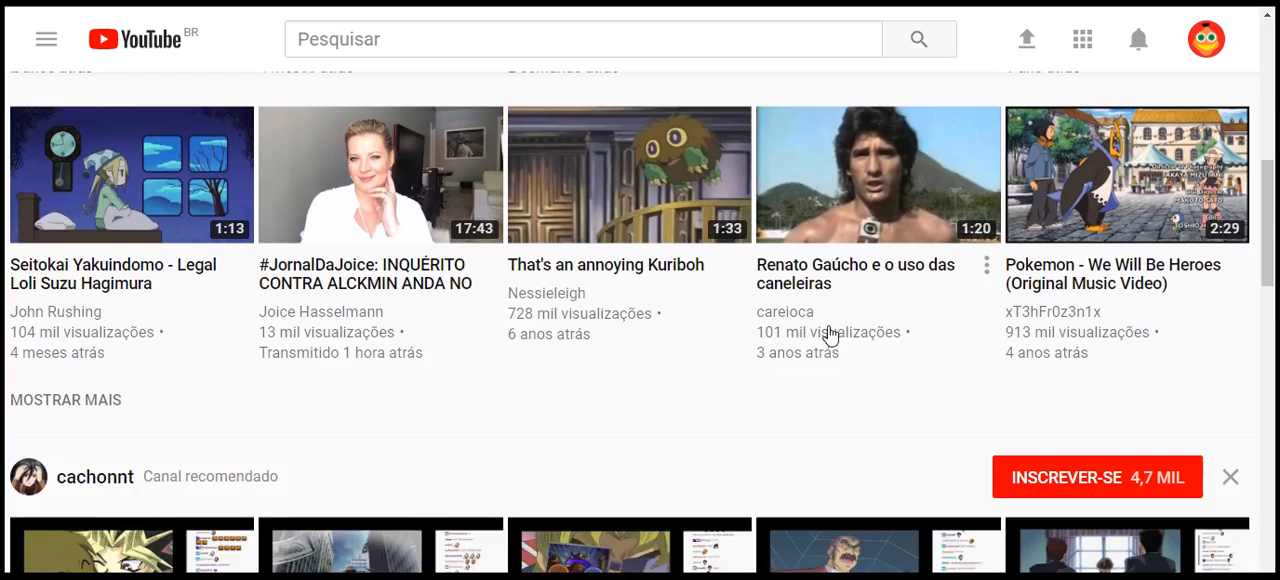
{"action": "scroll", "scroll_direction": "down", "scroll_amount": 3}
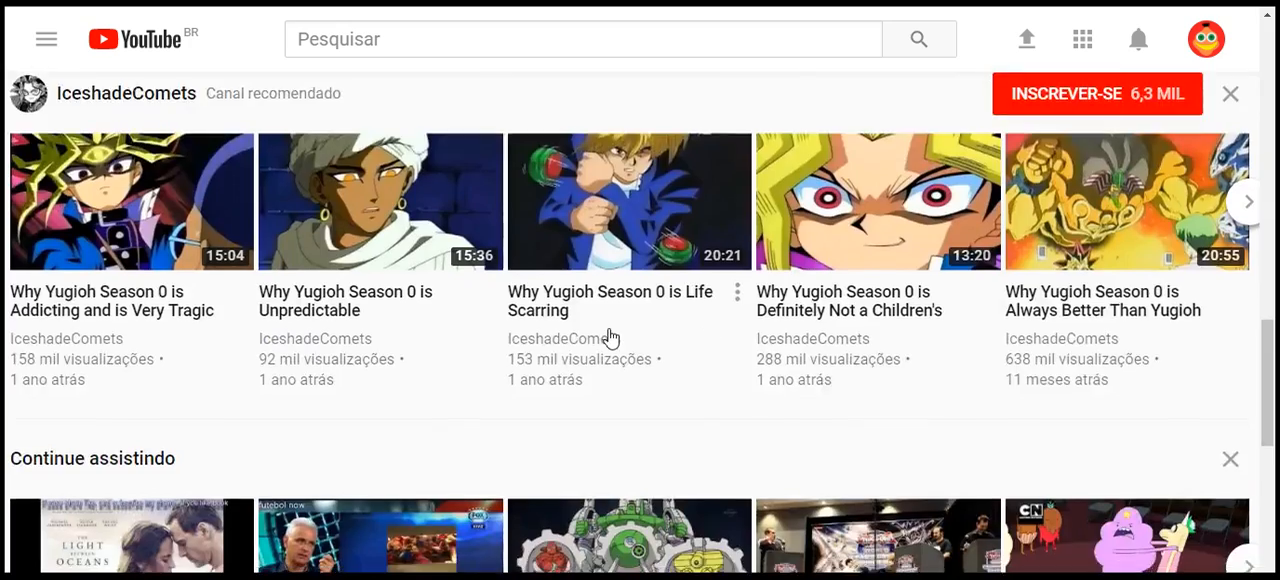
{"action": "scroll", "scroll_direction": "down", "scroll_amount": 3}
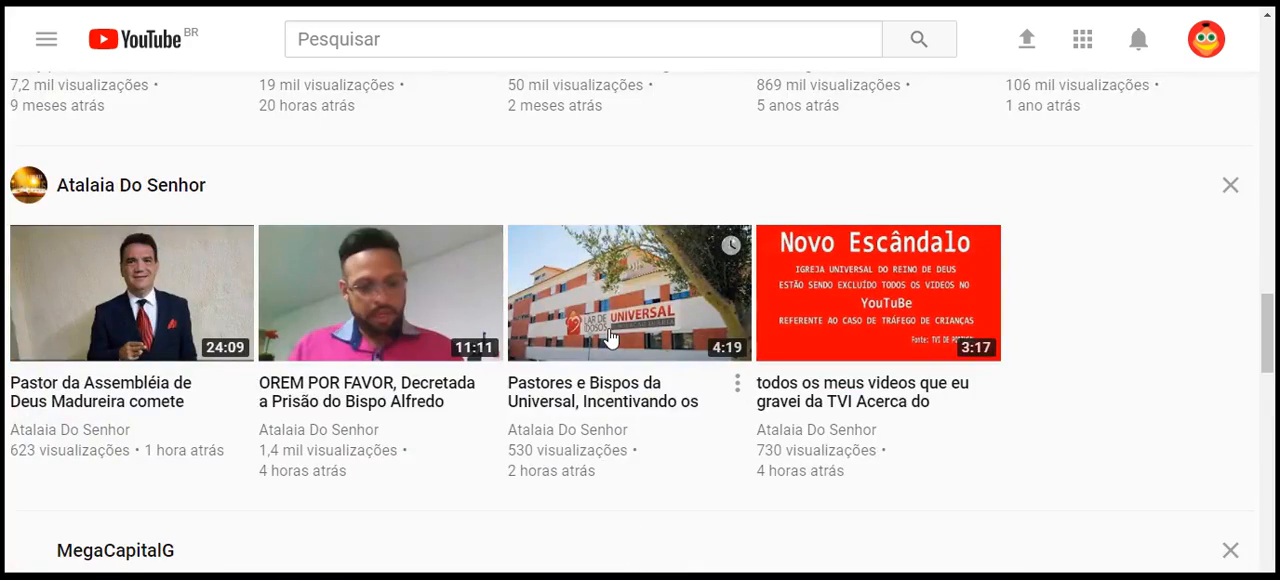
{"action": "scroll", "scroll_direction": "down", "scroll_amount": 3}
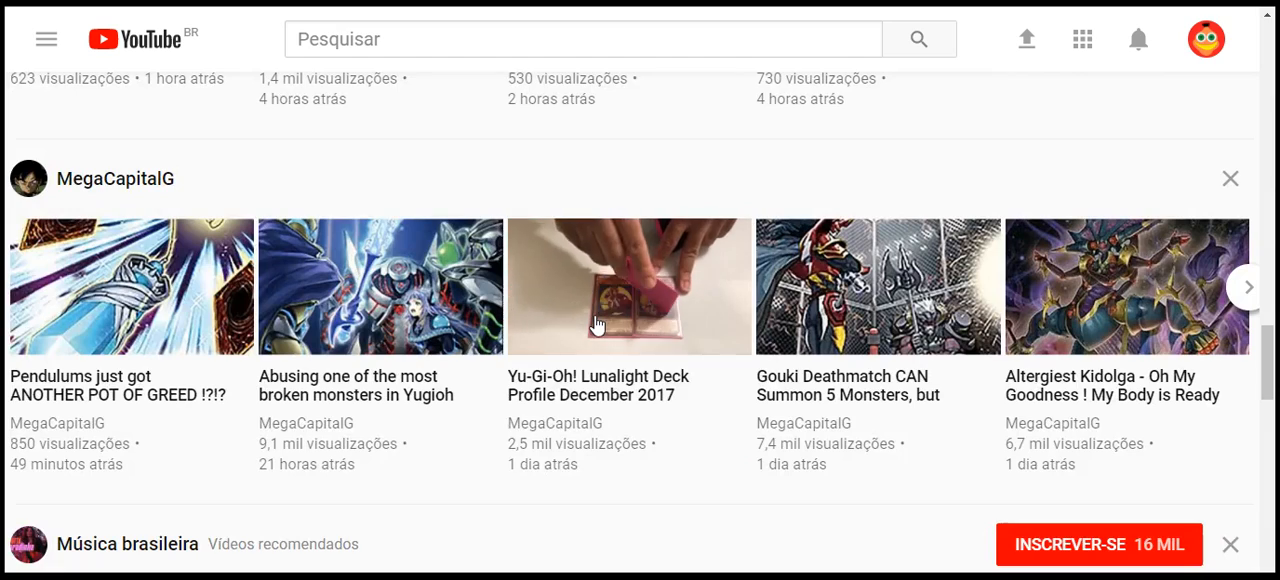
{"action": "scroll", "scroll_direction": "down", "scroll_amount": 3}
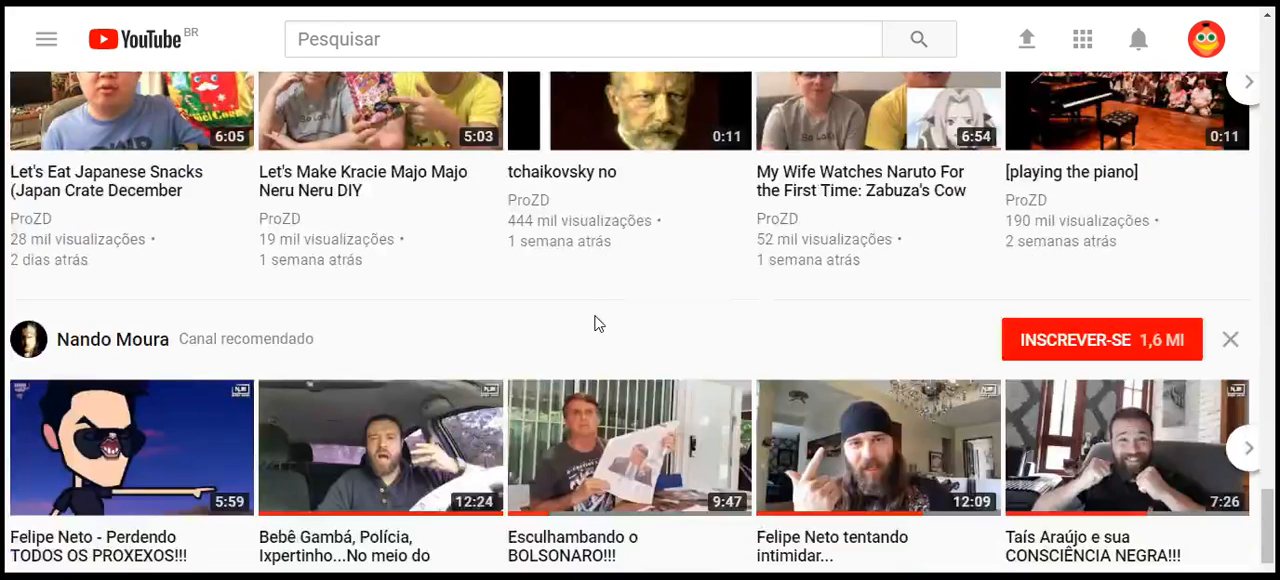
{"action": "scroll", "scroll_direction": "down", "scroll_amount": 3}
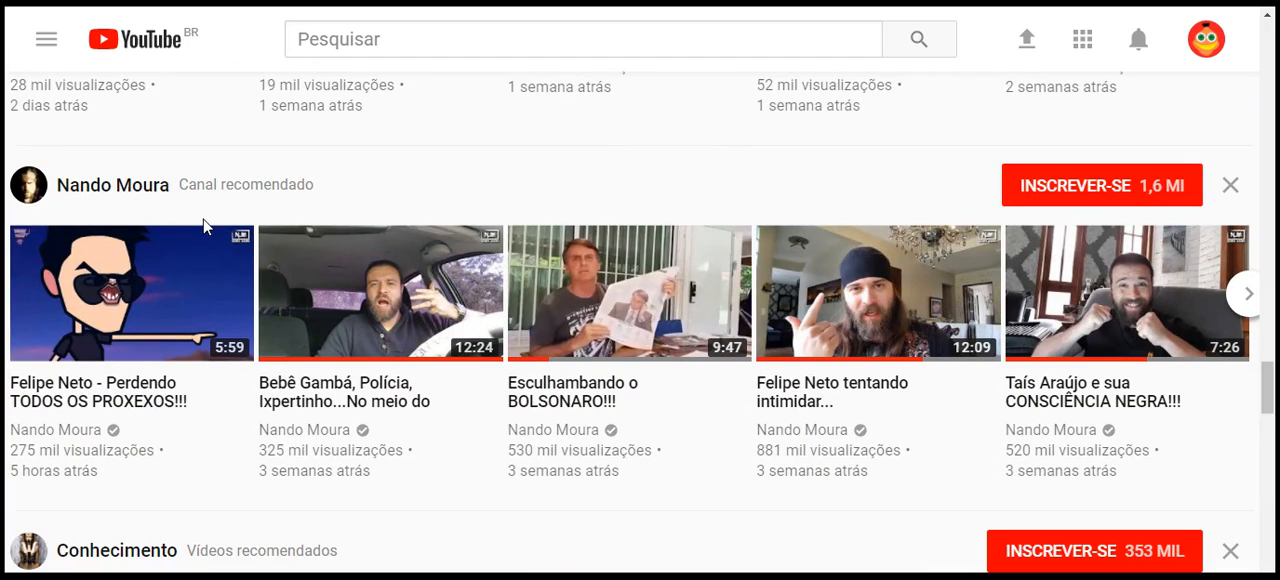
{"action": "scroll", "scroll_direction": "down", "scroll_amount": 3}
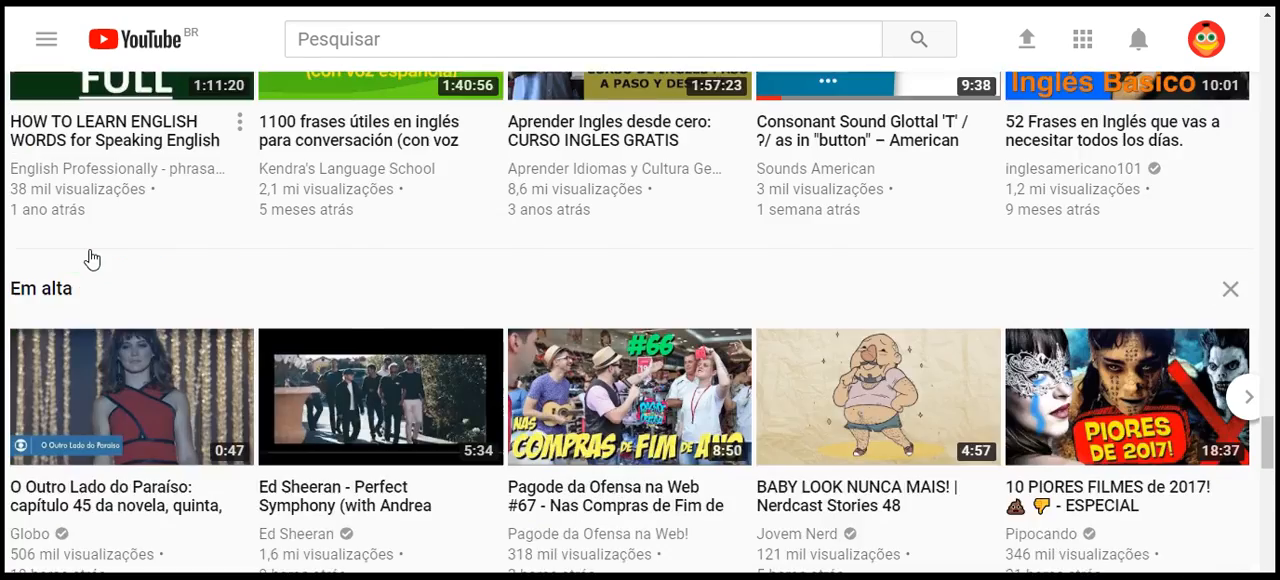
{"action": "scroll", "scroll_direction": "down", "scroll_amount": 3}
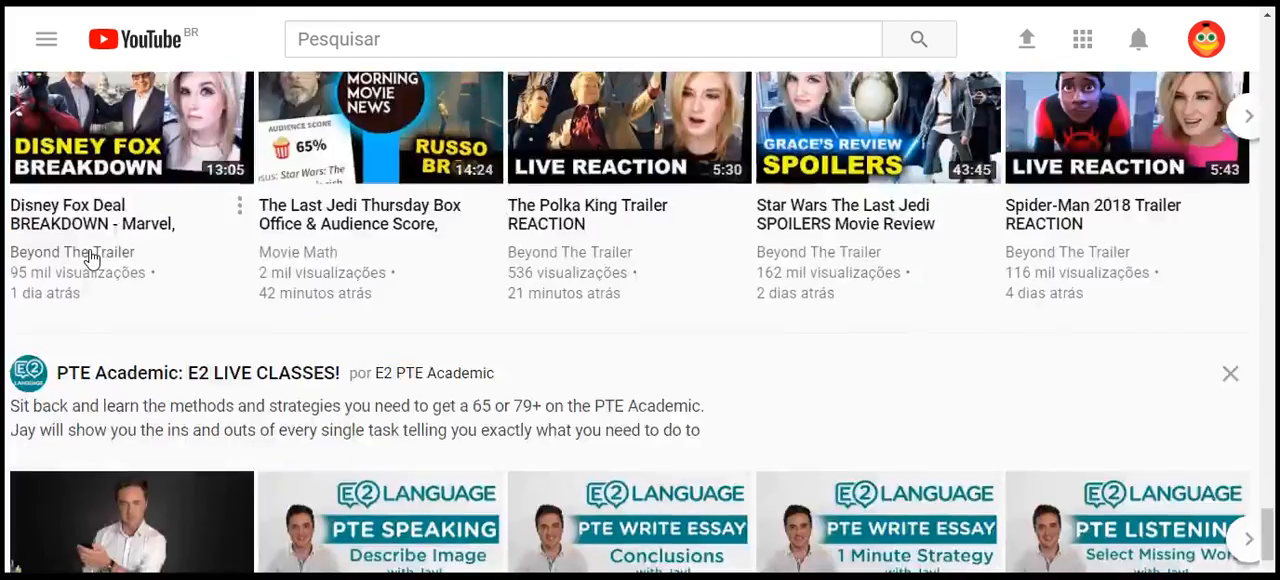
{"action": "scroll", "scroll_direction": "down", "scroll_amount": 3}
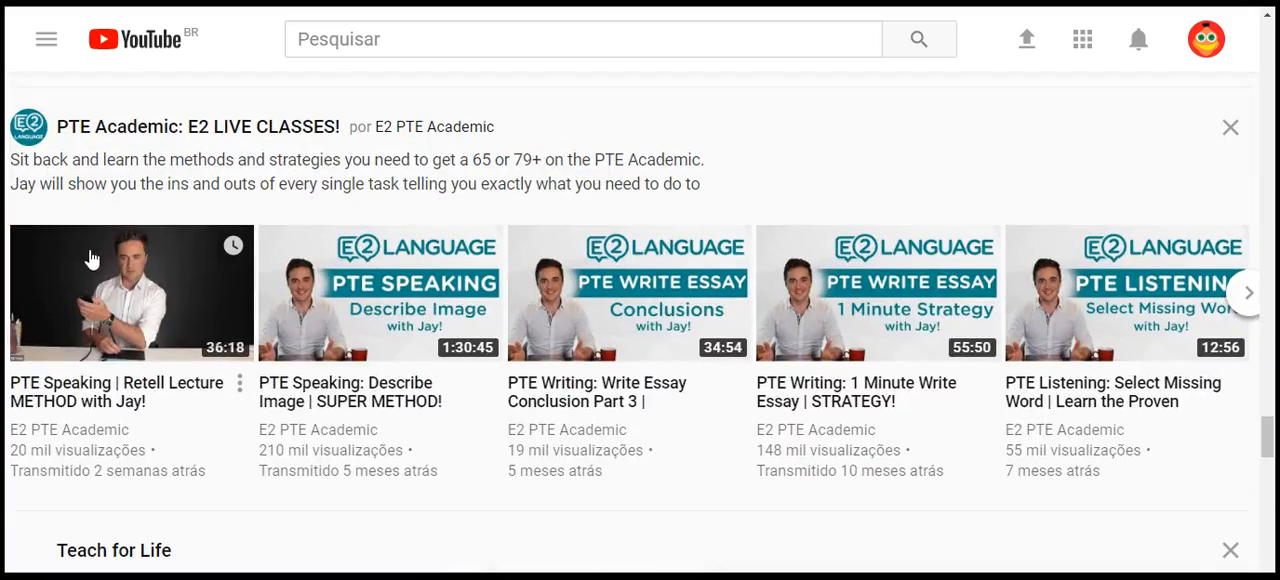
{"action": "scroll", "scroll_direction": "down", "scroll_amount": 3}
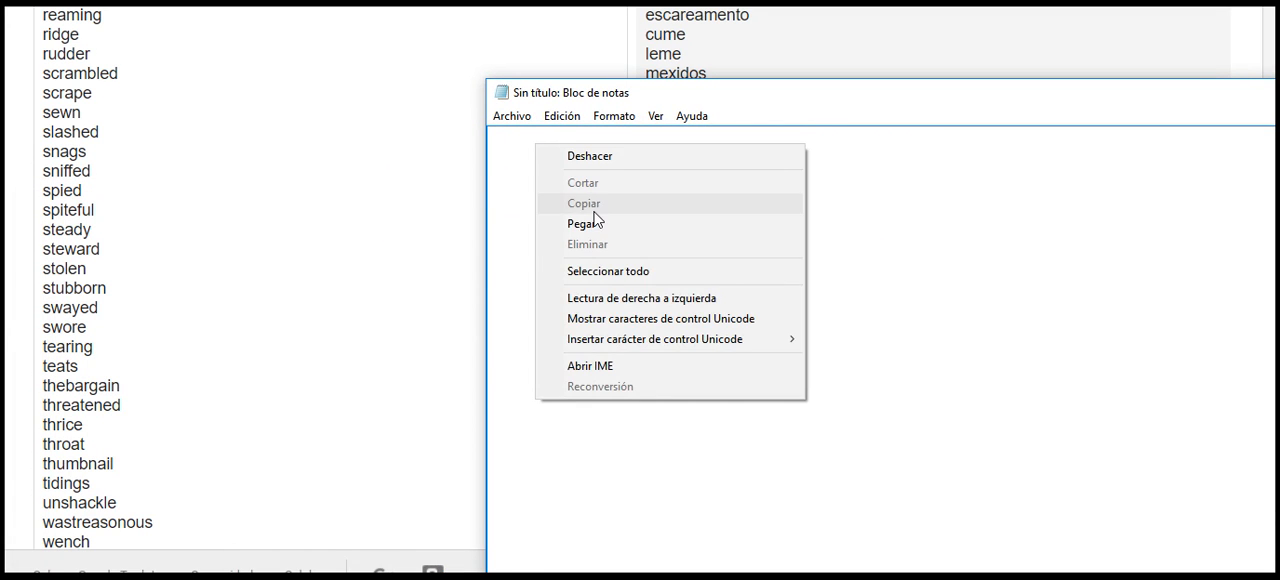
Step: Close the untitled Notepad note and scroll through the English–Portuguese translations
{"action": "left_click", "coordinate": [585, 223]}
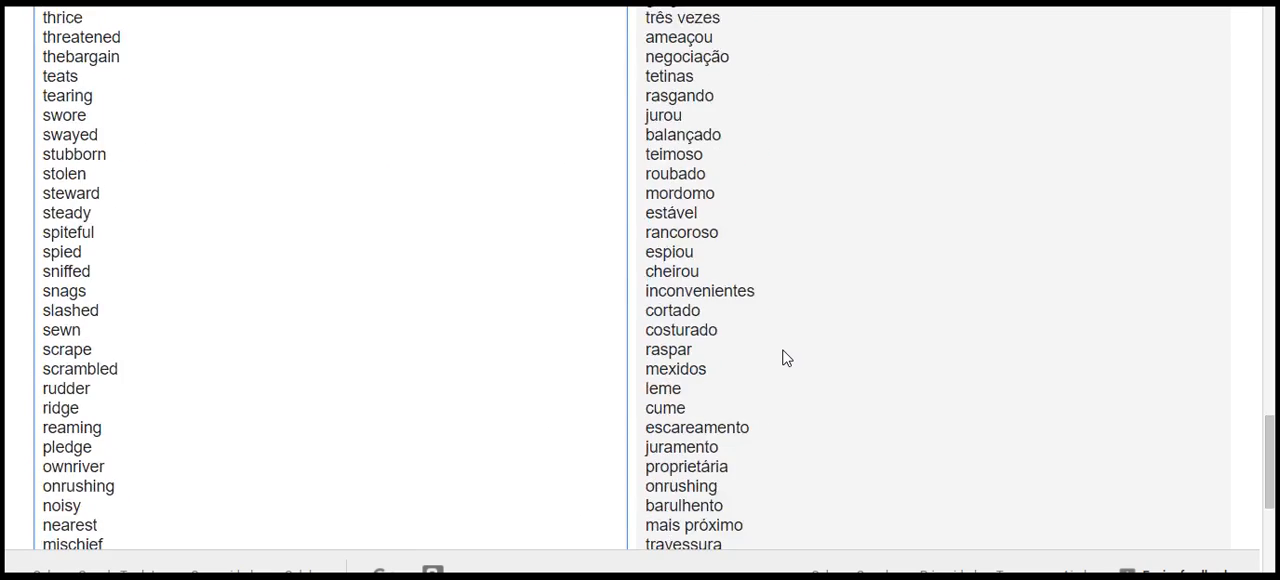
{"action": "scroll", "scroll_direction": "down", "scroll_amount": 3}
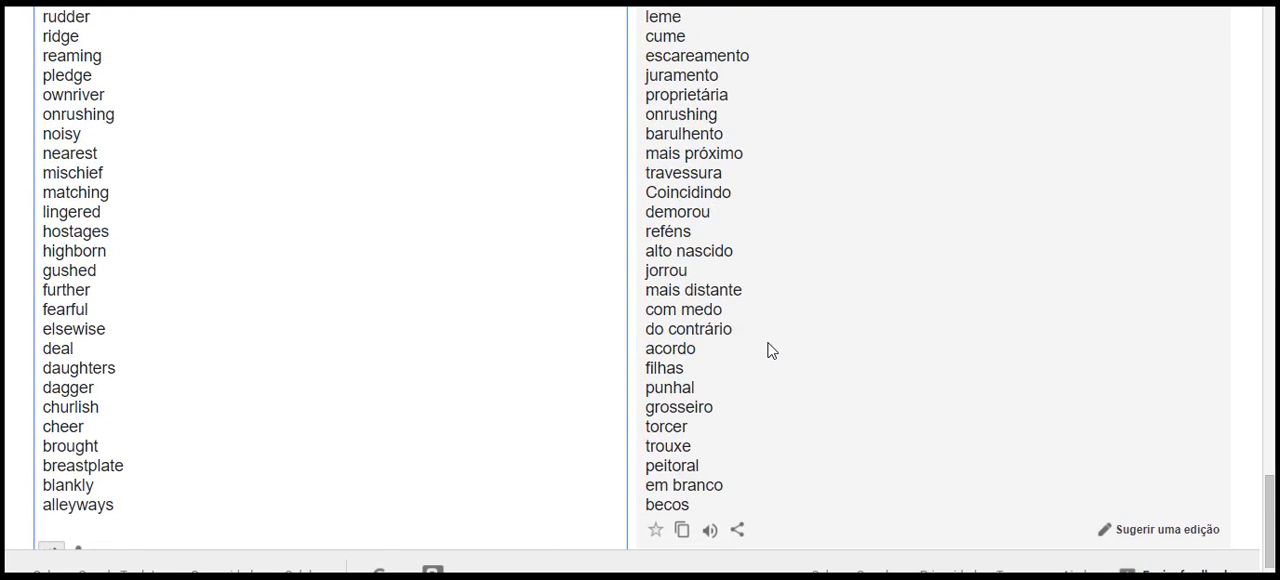
{"action": "scroll", "scroll_direction": "up", "scroll_amount": 3}
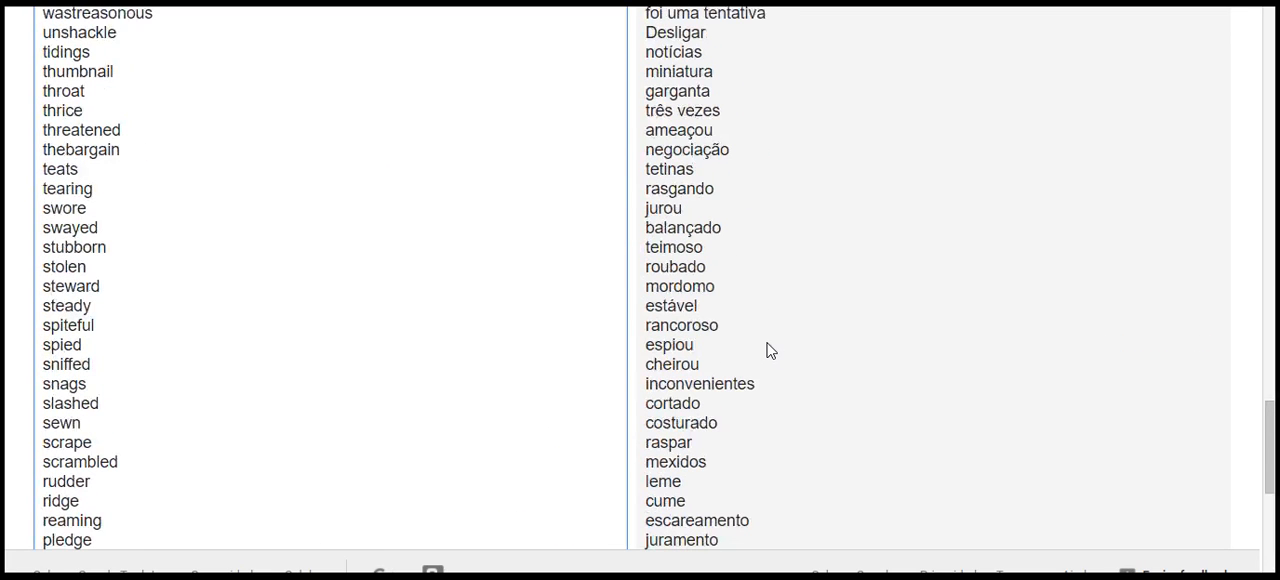